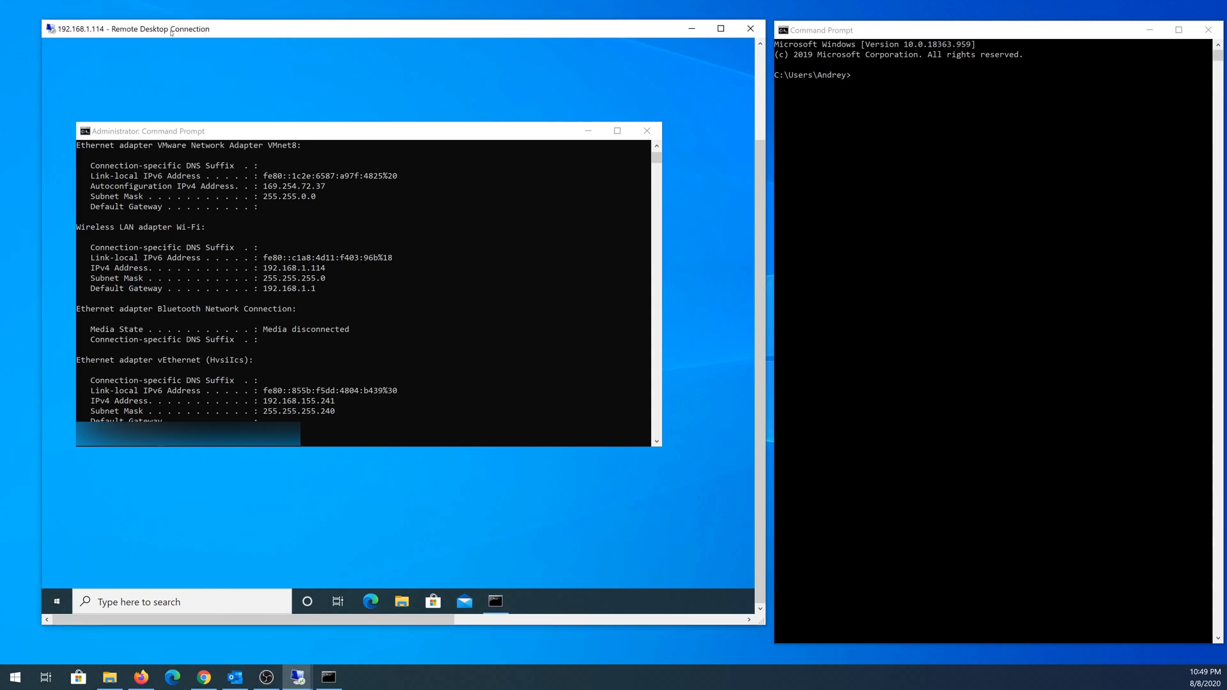
{"action": "mouse_move", "coordinate": [274, 267]}
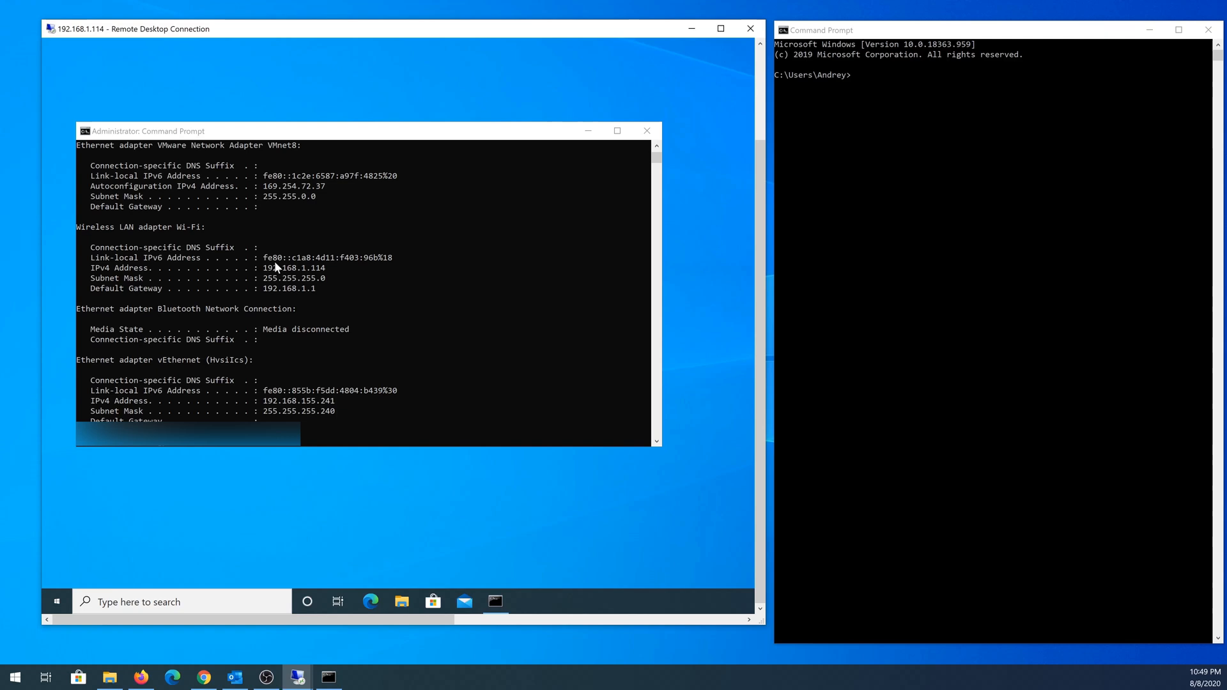
{"action": "mouse_move", "coordinate": [379, 270]}
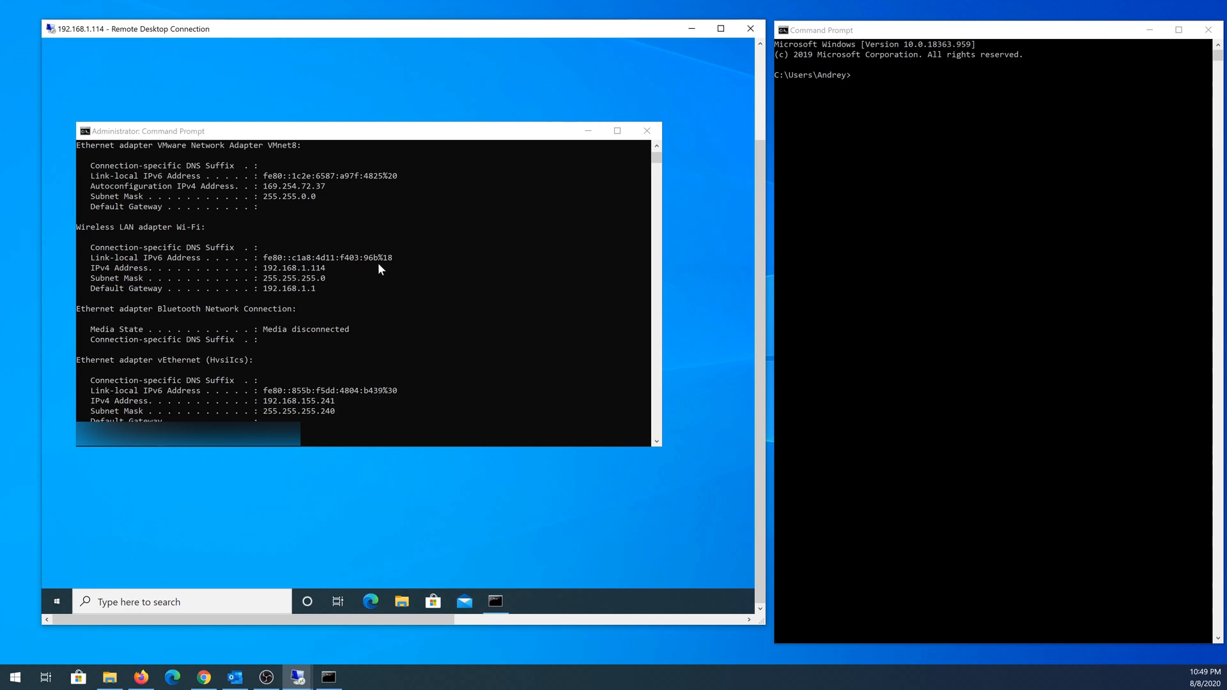
{"action": "mouse_move", "coordinate": [1004, 137]}
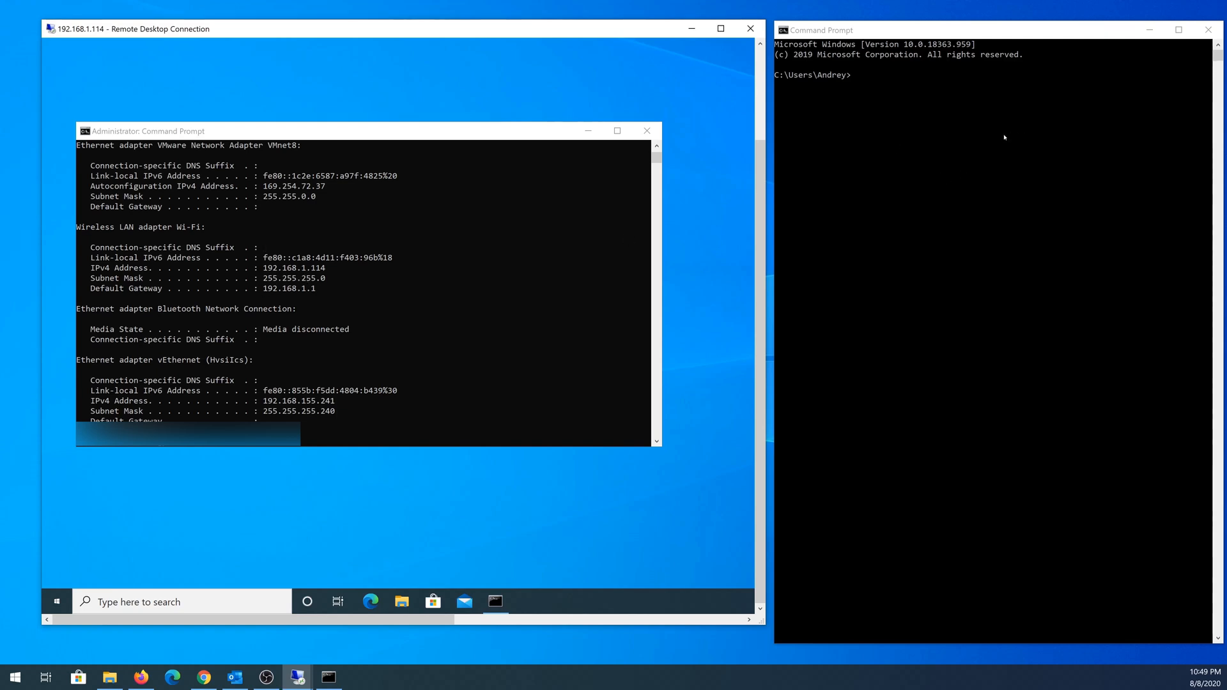
{"action": "mouse_move", "coordinate": [320, 280]}
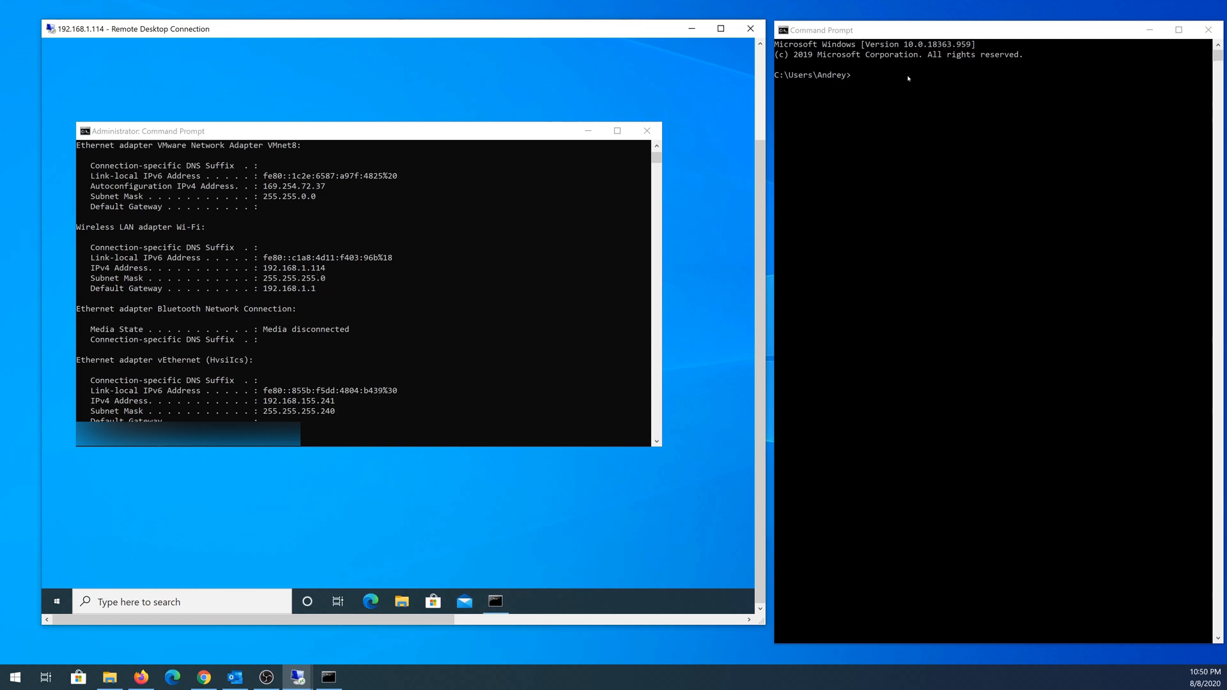
Ping 192.168.1.114 once, then start a continuous ping 192.168.1.114 -t.
{"action": "type", "text": "p"}
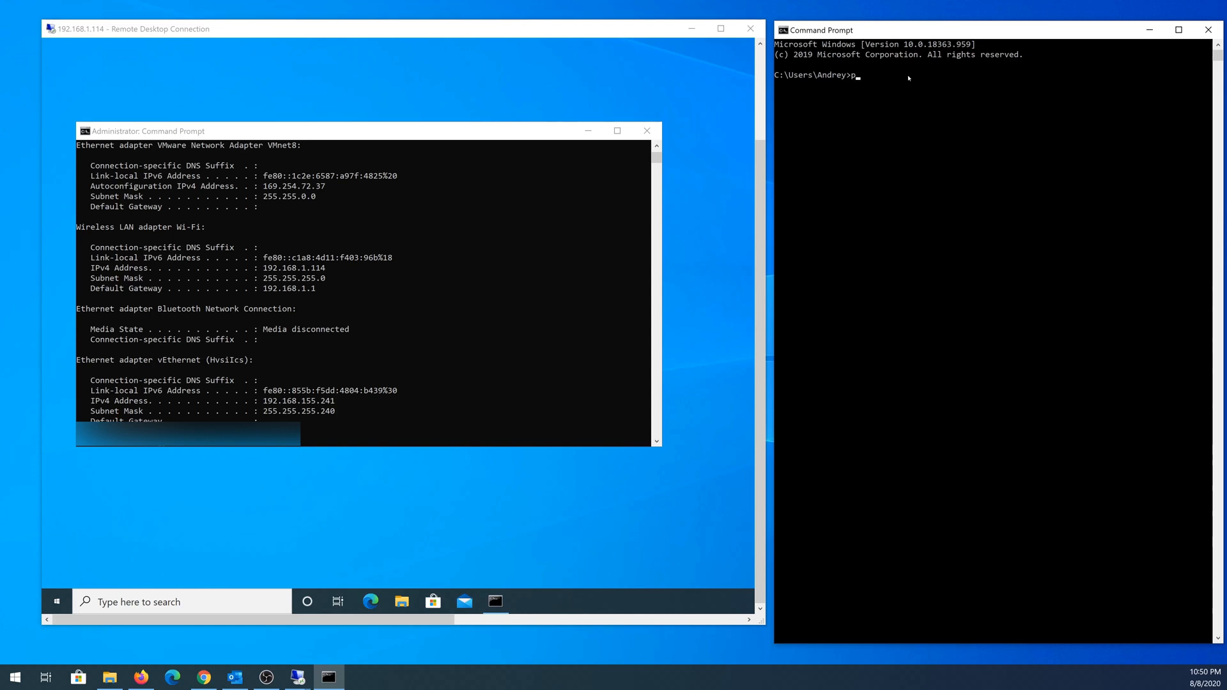
{"action": "type", "text": "ing 192.168.1.114"}
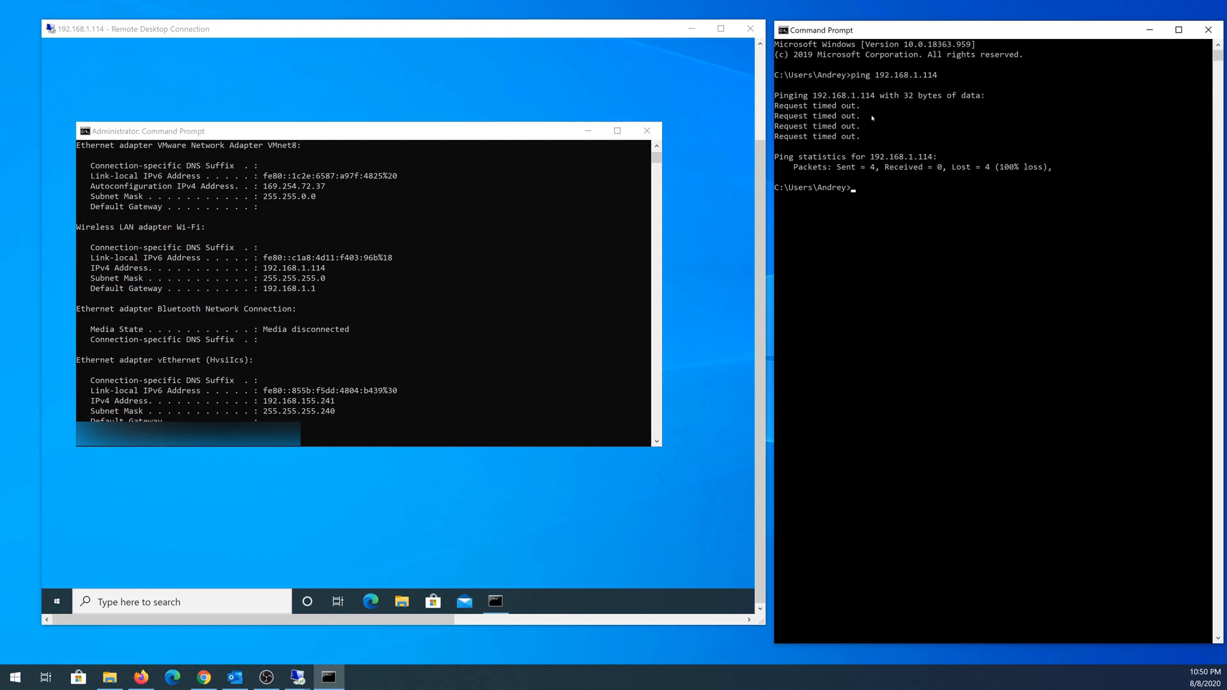
{"action": "mouse_move", "coordinate": [989, 177]}
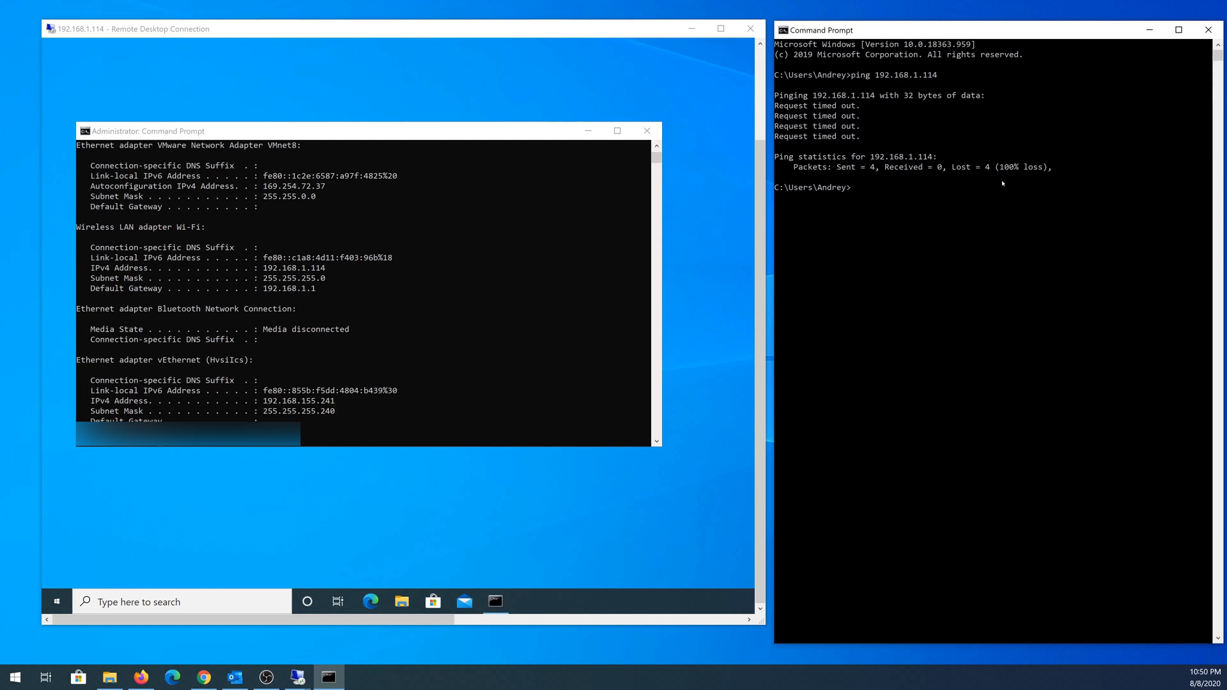
{"action": "type", "text": "ping 192.168.1.114"}
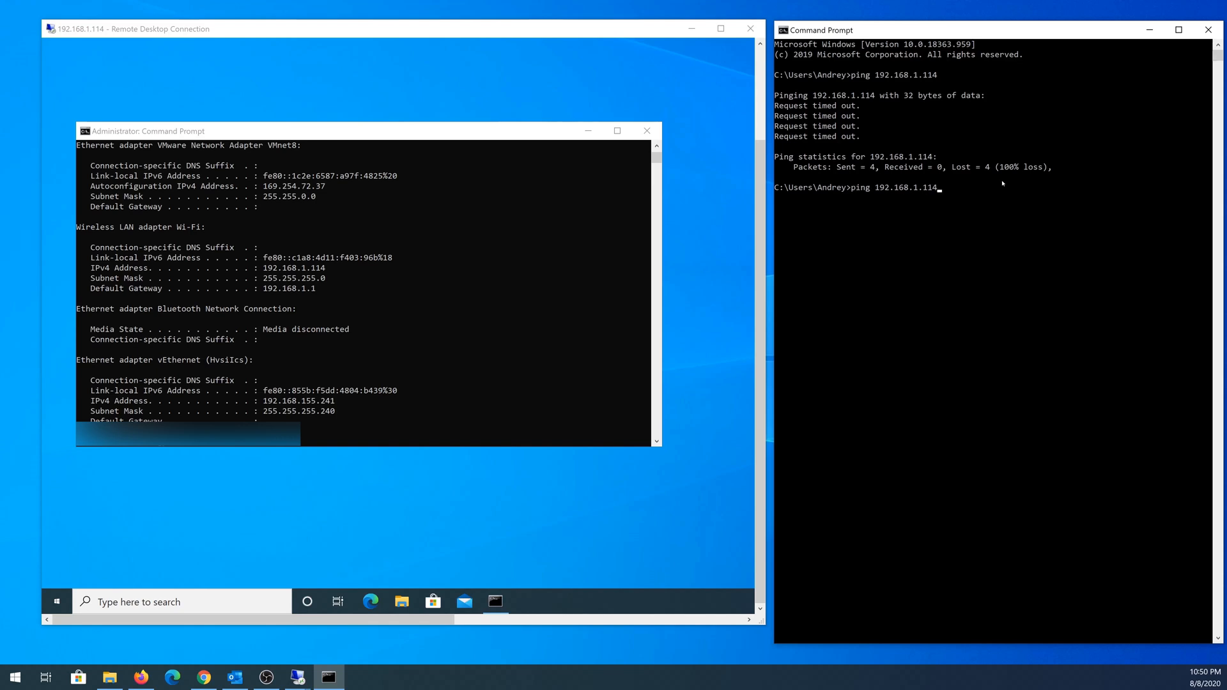
{"action": "type", "text": "-t"}
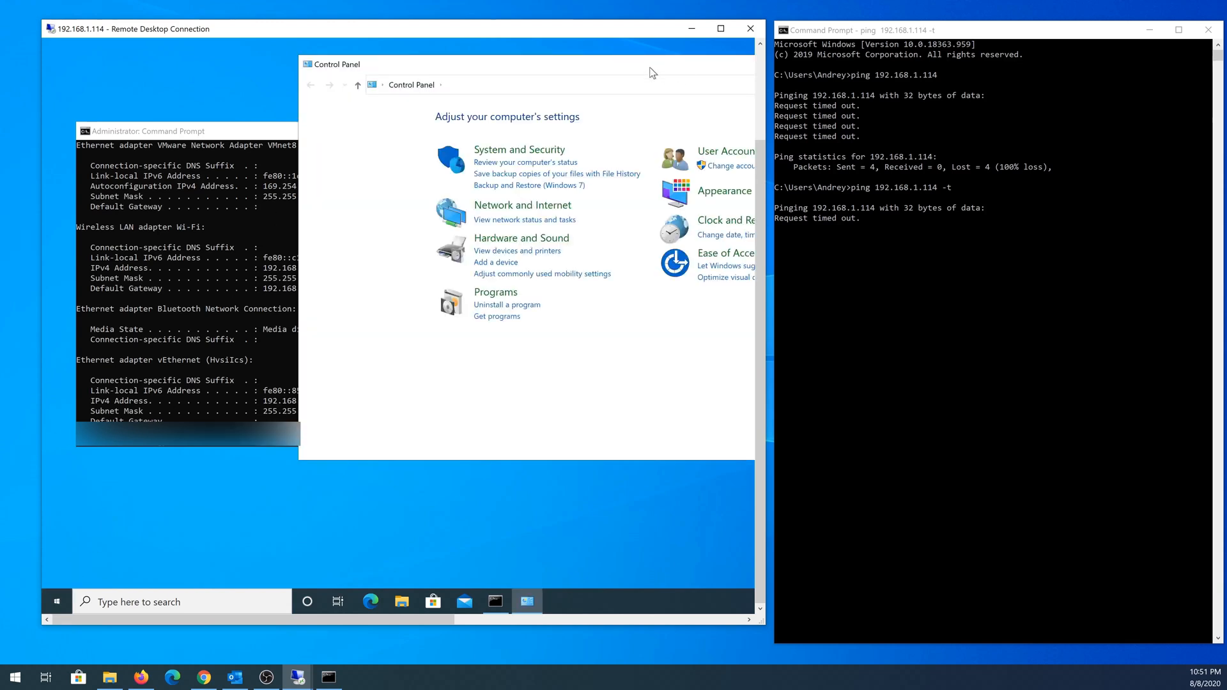
Switch Control Panel's View by to Small icons to list every item.
{"action": "left_click", "coordinate": [584, 169]}
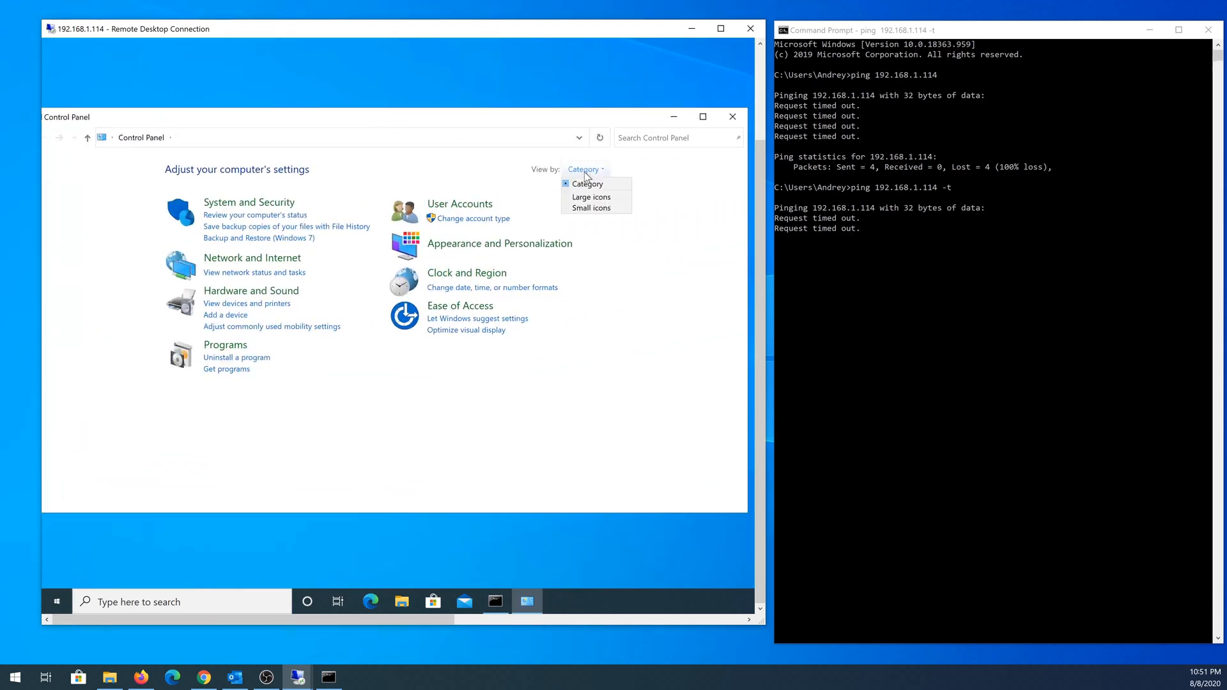
{"action": "left_click", "coordinate": [592, 207]}
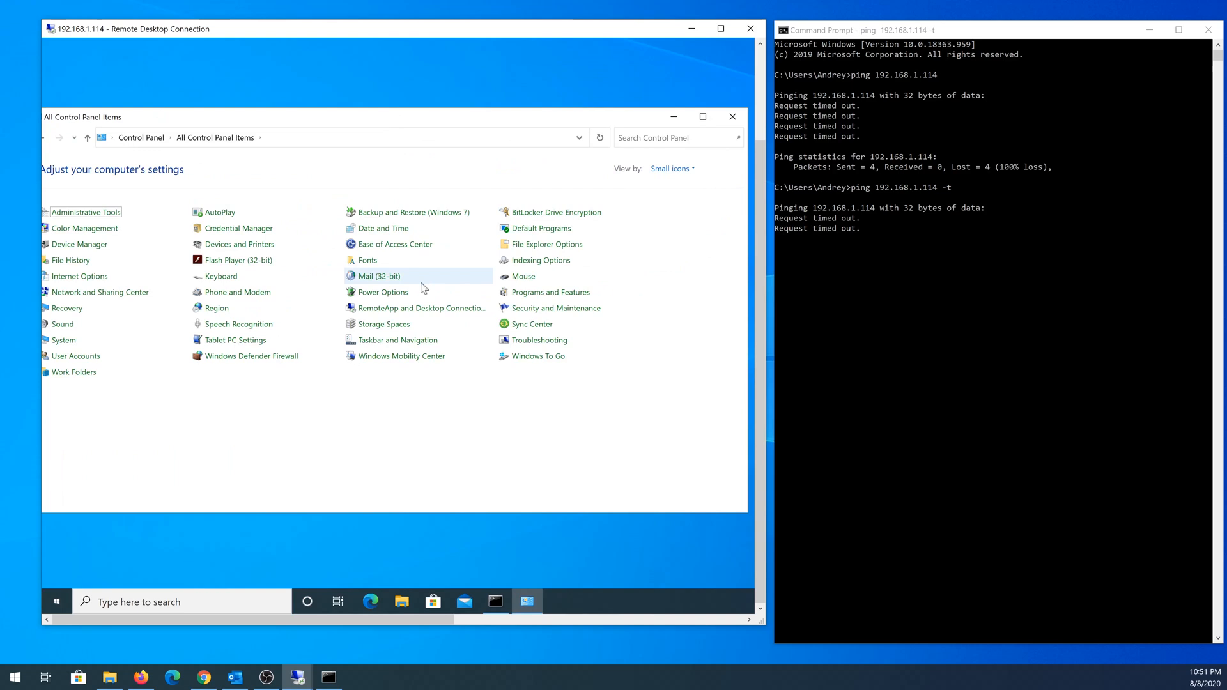
{"action": "mouse_move", "coordinate": [245, 356]}
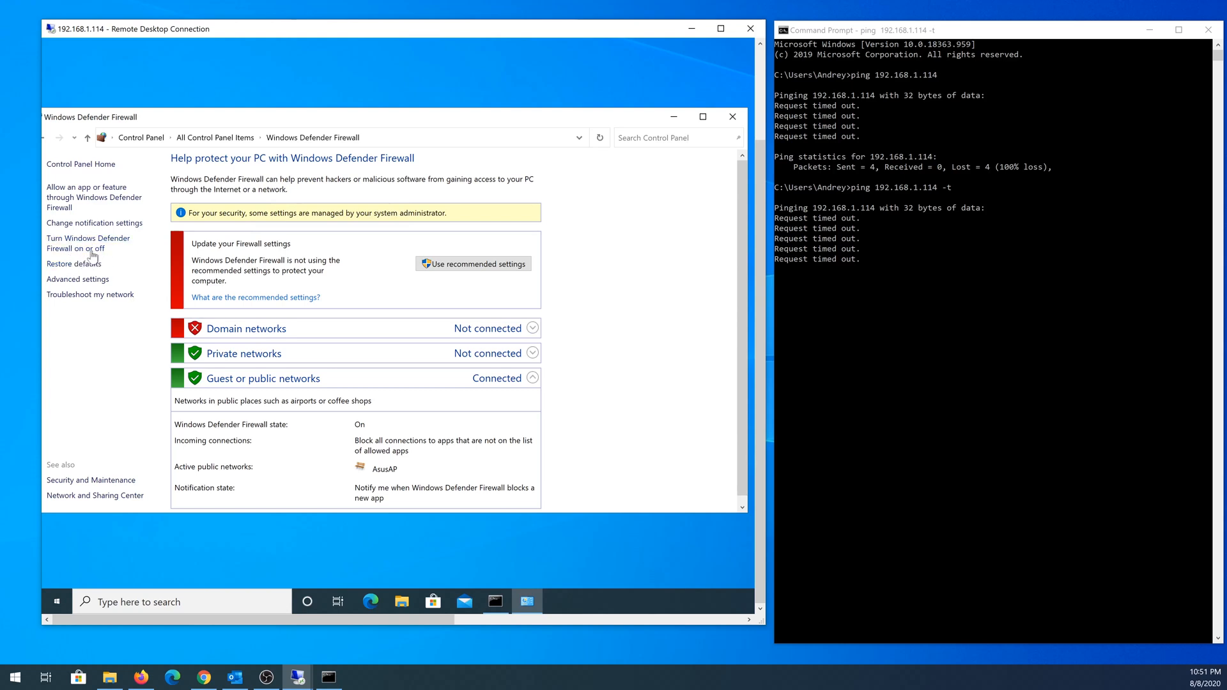
Turn Windows Defender Firewall off for Private and Public networks, then back on.
{"action": "left_click", "coordinate": [89, 243]}
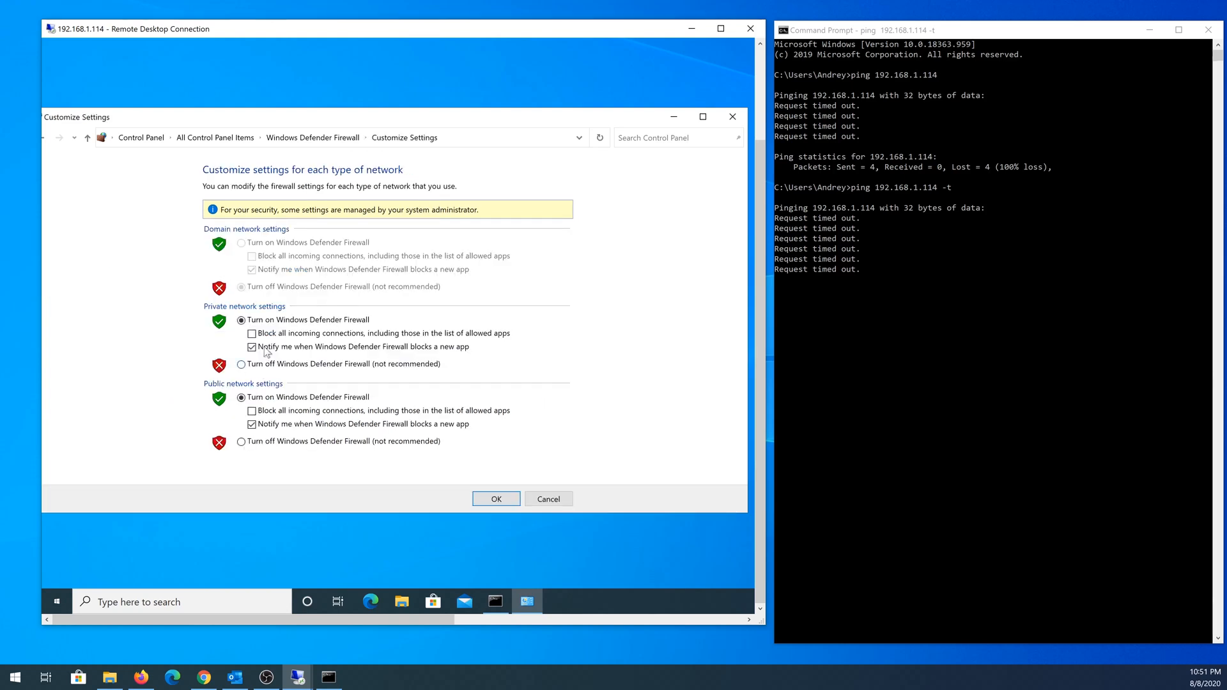
{"action": "left_click", "coordinate": [241, 365]}
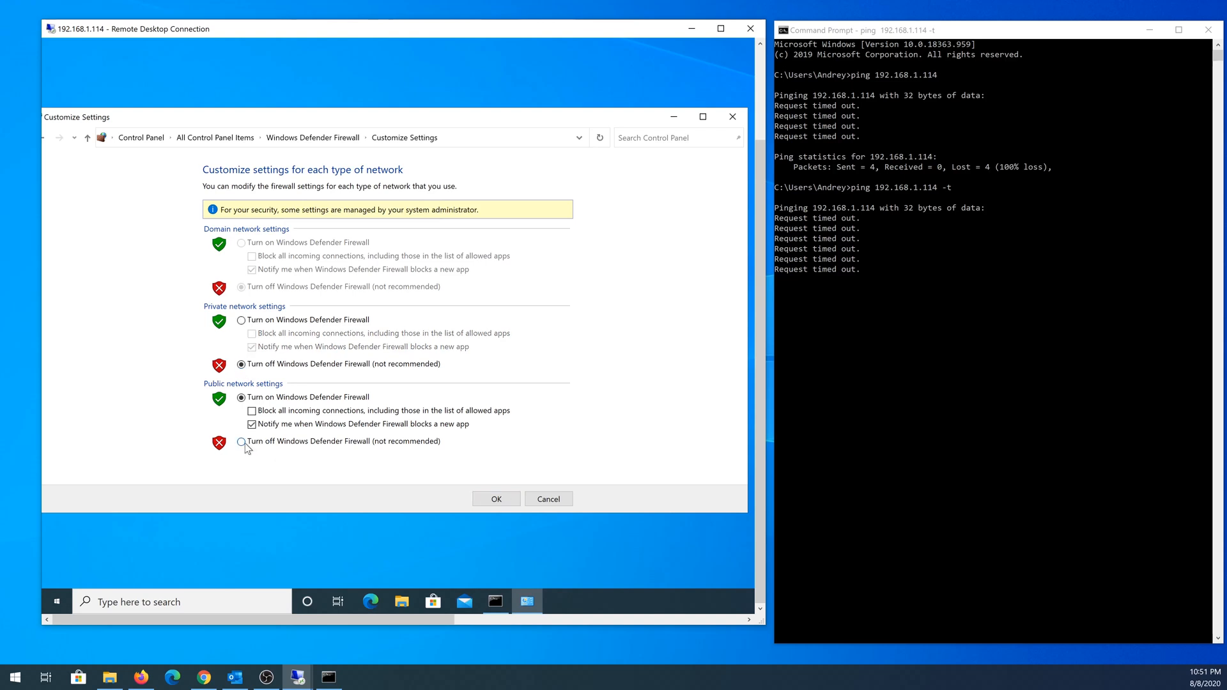
{"action": "left_click", "coordinate": [242, 441]}
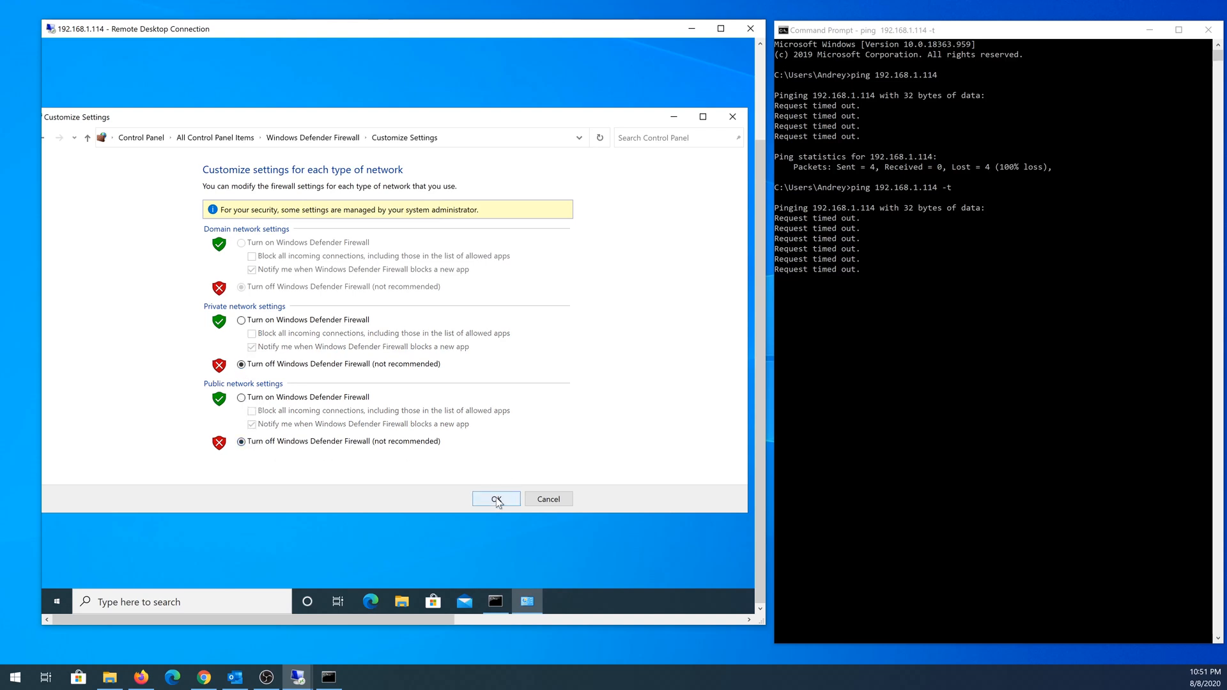
{"action": "left_click", "coordinate": [496, 500]}
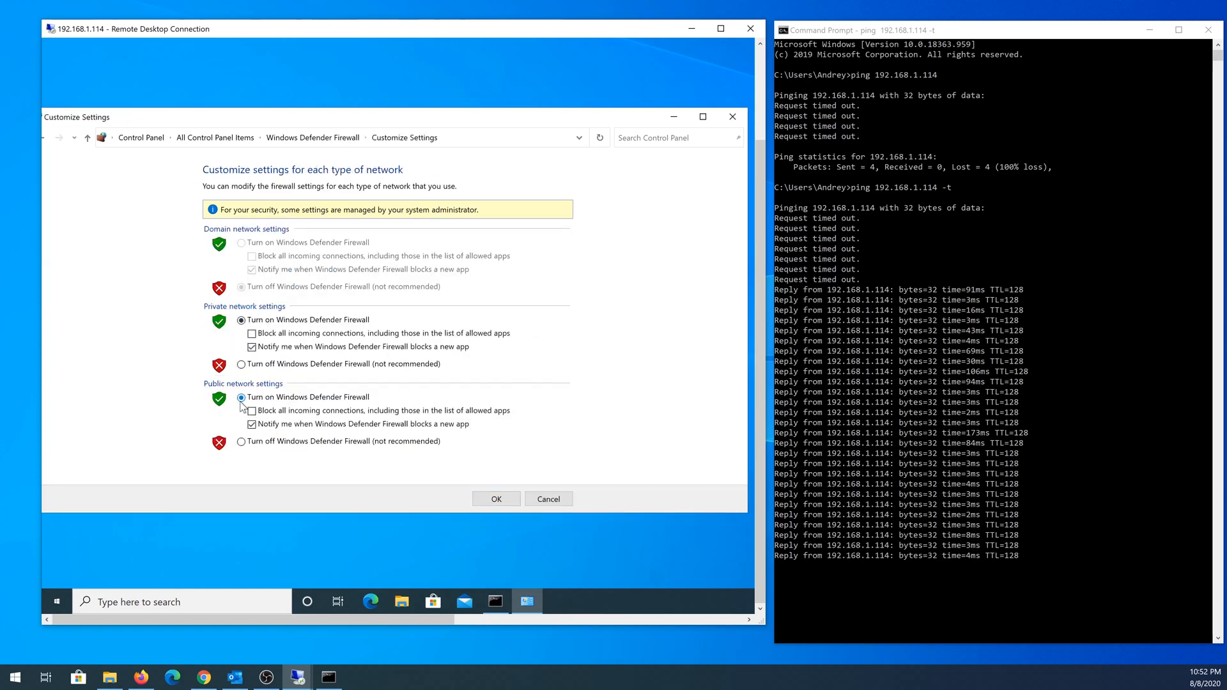
{"action": "left_click", "coordinate": [496, 498]}
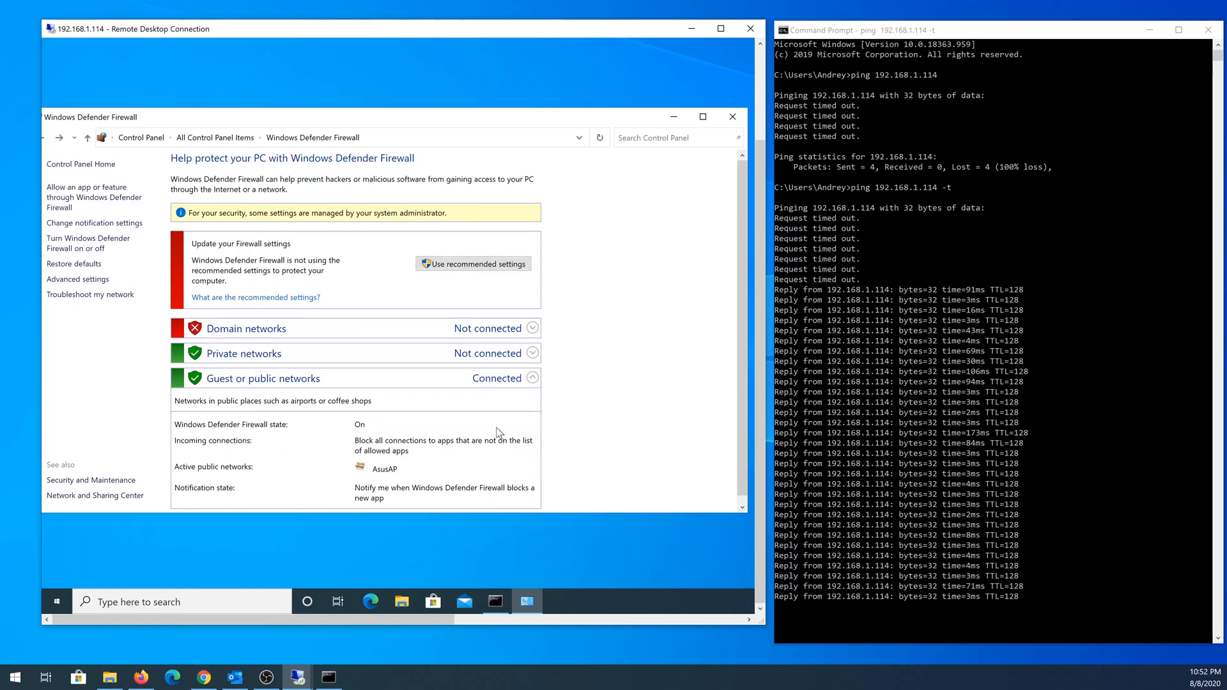
{"action": "mouse_move", "coordinate": [885, 619]}
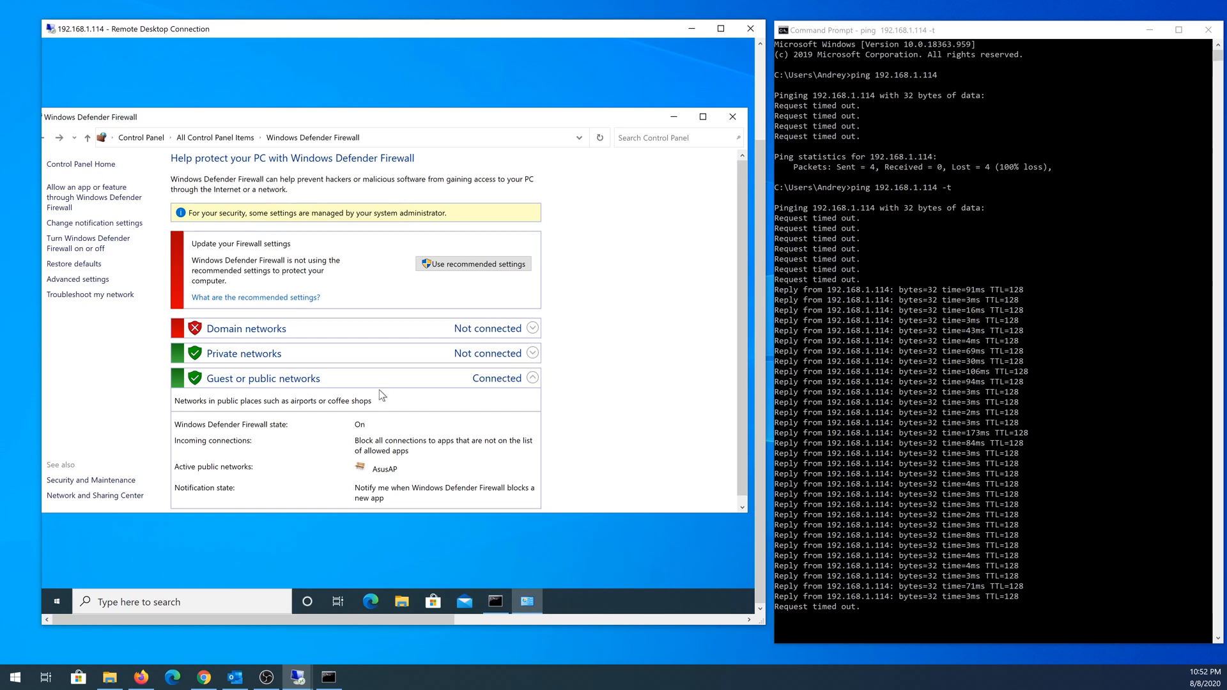
{"action": "mouse_move", "coordinate": [232, 121]}
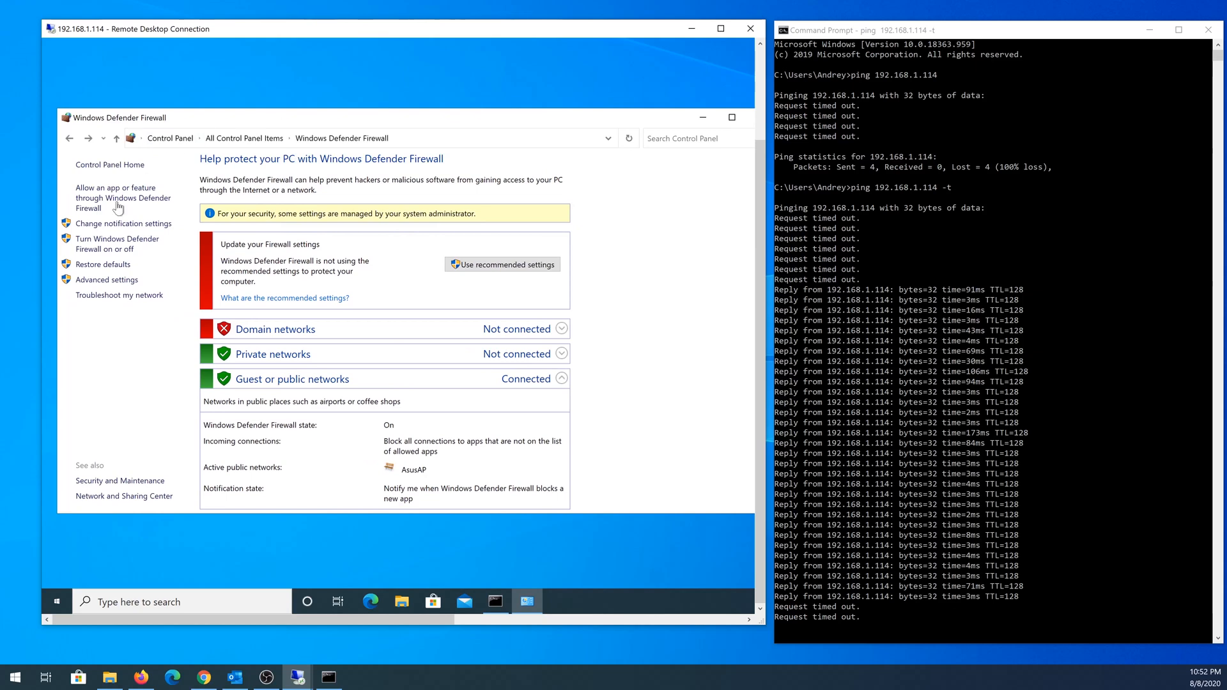
{"action": "mouse_move", "coordinate": [107, 280]}
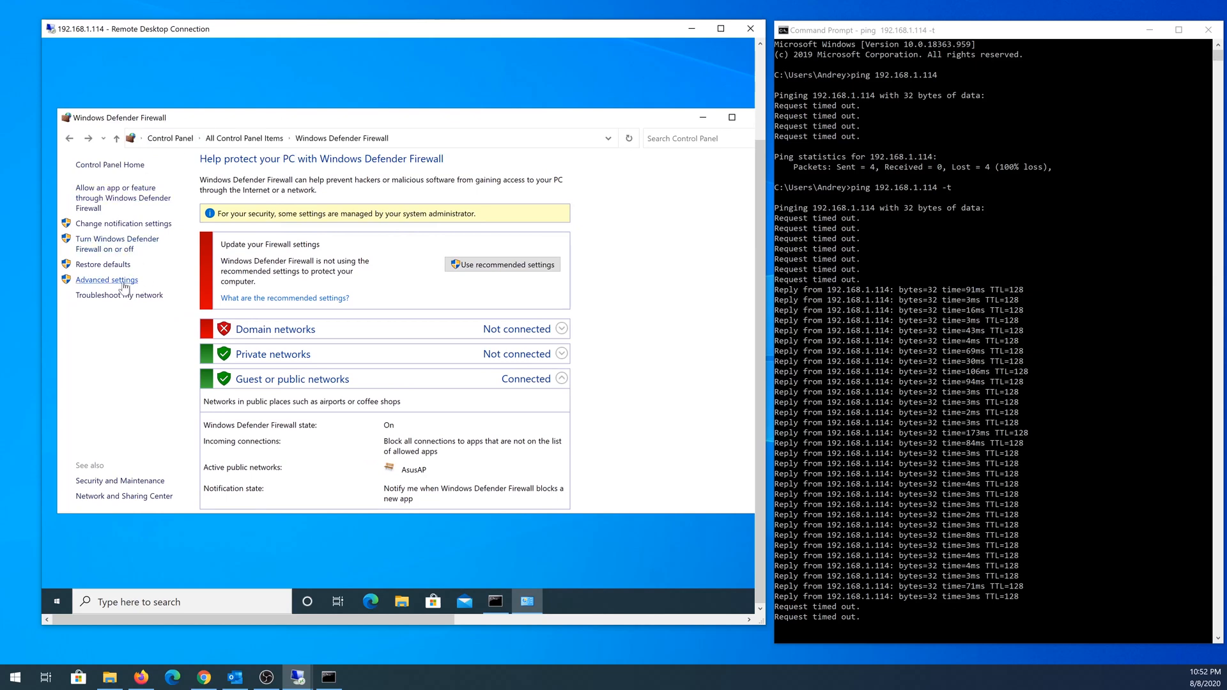
Enter Advanced settings and select Inbound Rules in the firewall tree.
{"action": "left_click", "coordinate": [106, 280]}
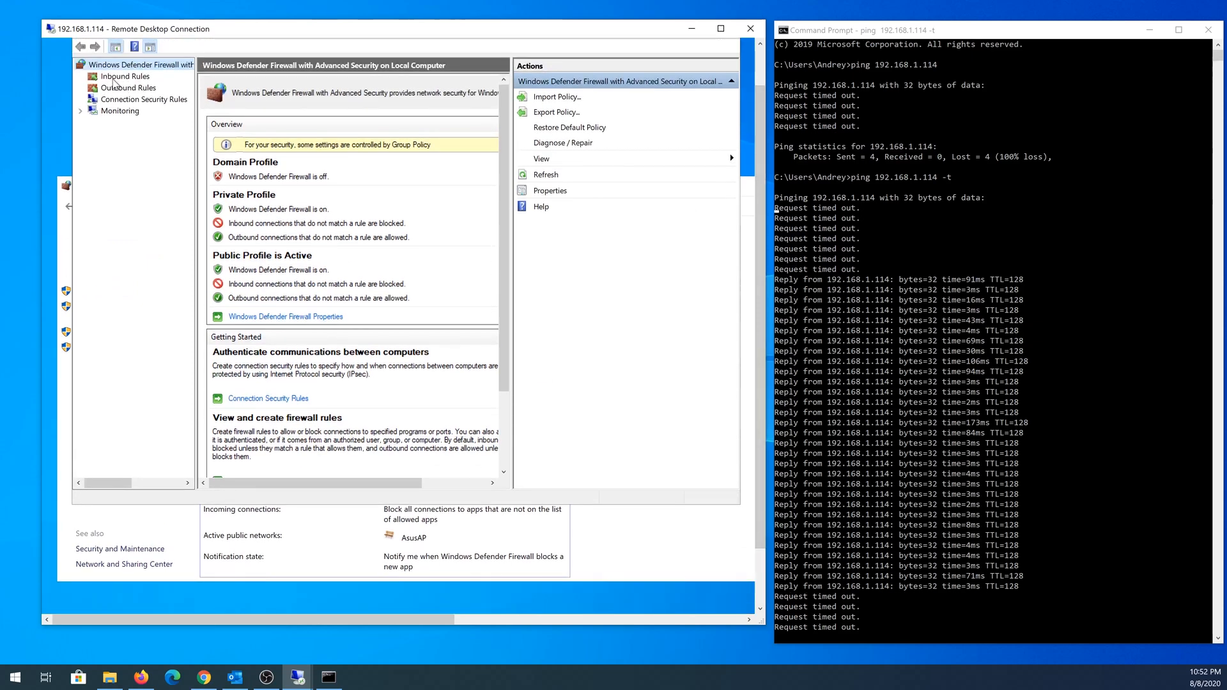
{"action": "left_click", "coordinate": [124, 75]}
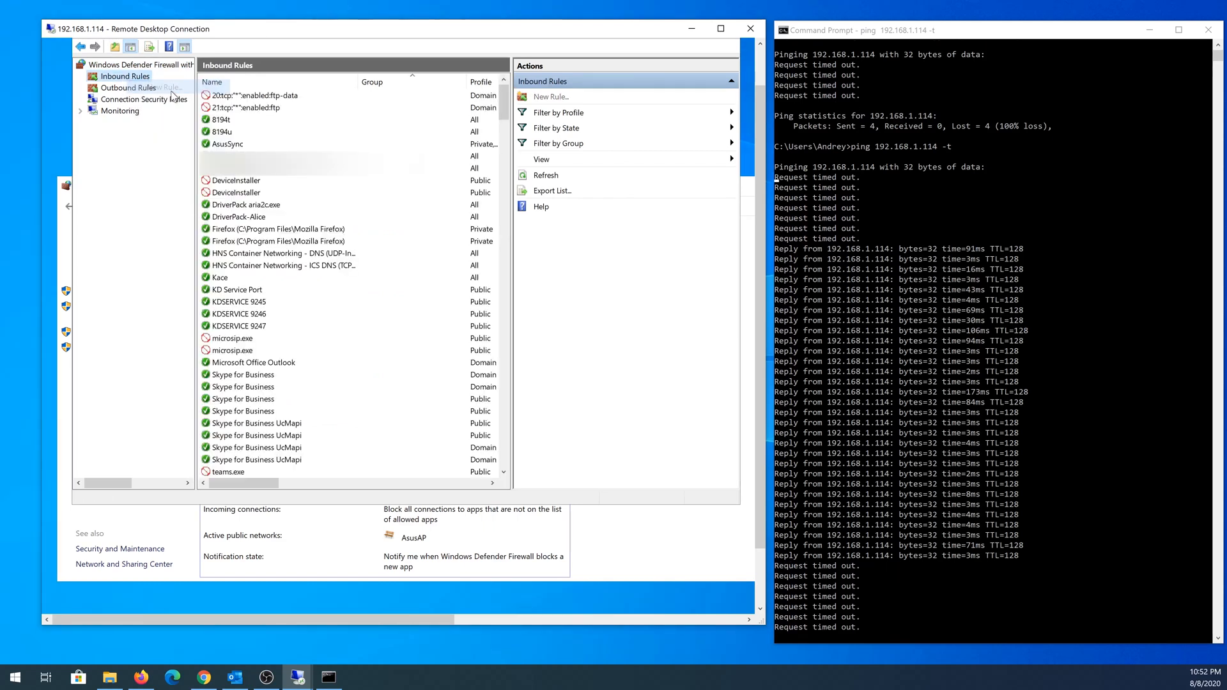
Start a new Custom inbound rule applying to all programs.
{"action": "left_click", "coordinate": [551, 96]}
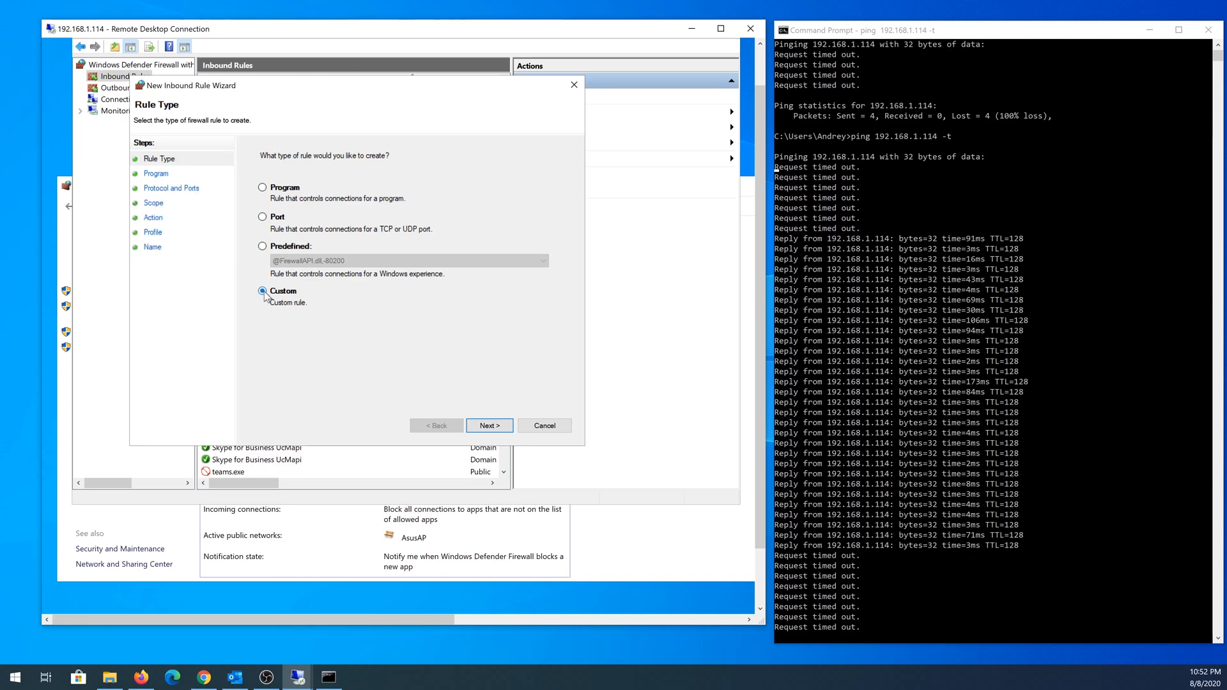
{"action": "left_click", "coordinate": [489, 425]}
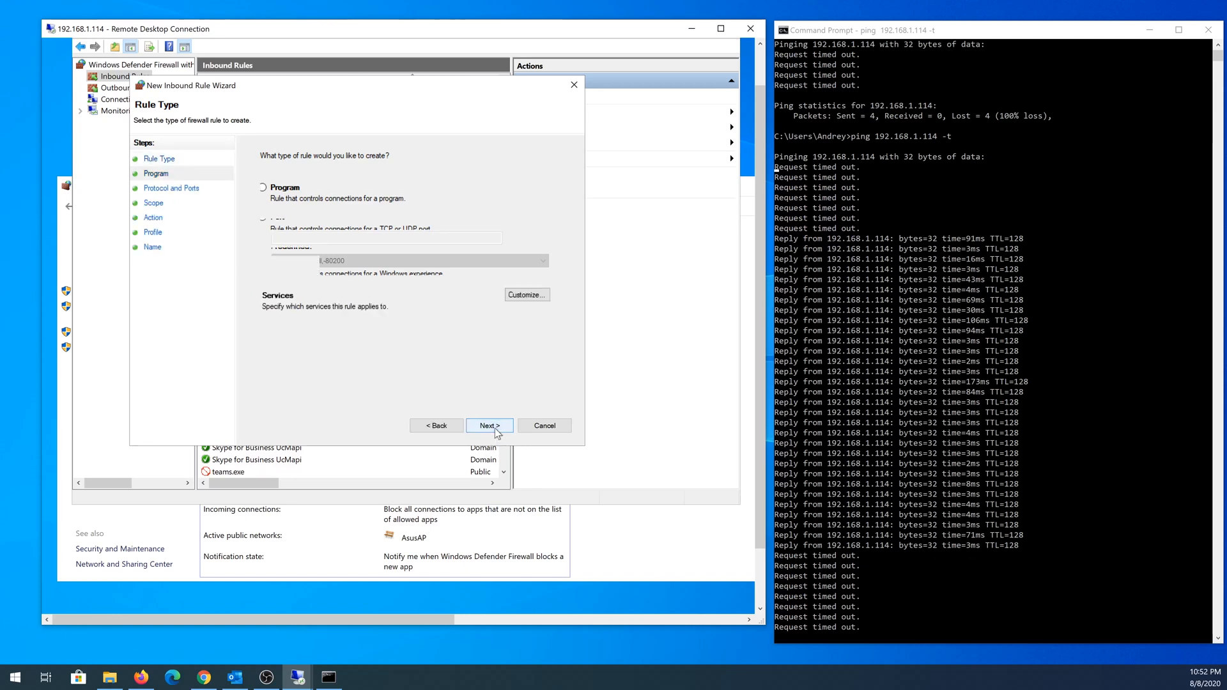
{"action": "left_click", "coordinate": [488, 425]}
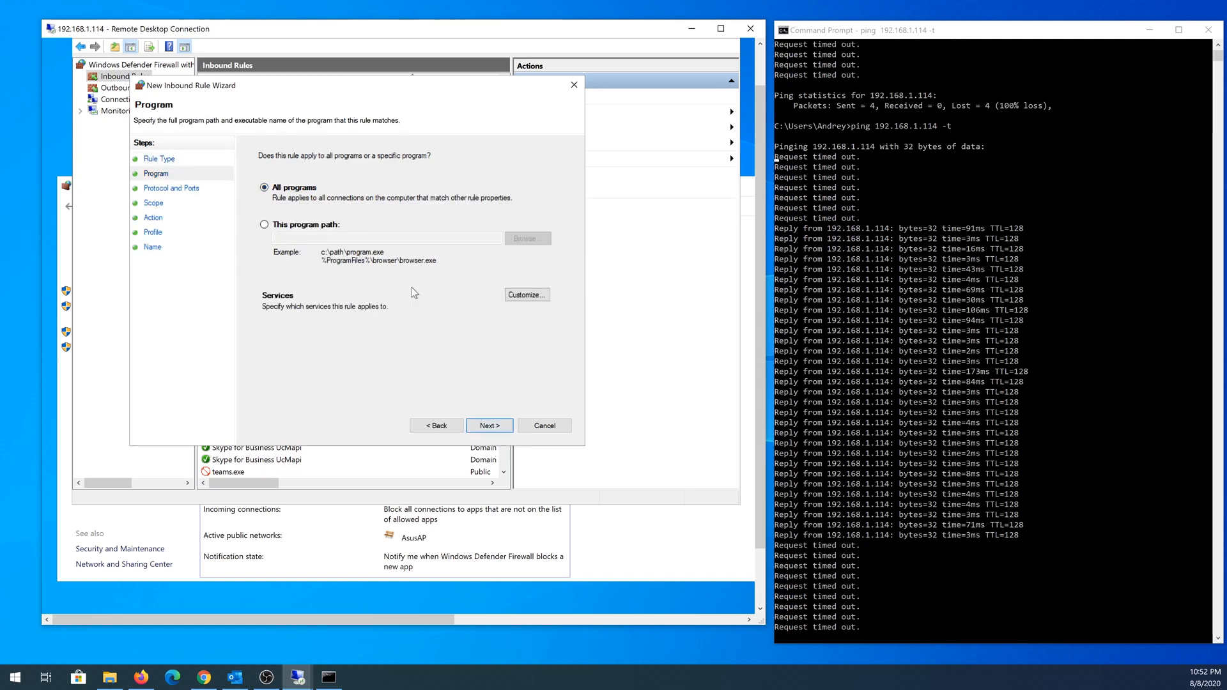
{"action": "left_click", "coordinate": [488, 424]}
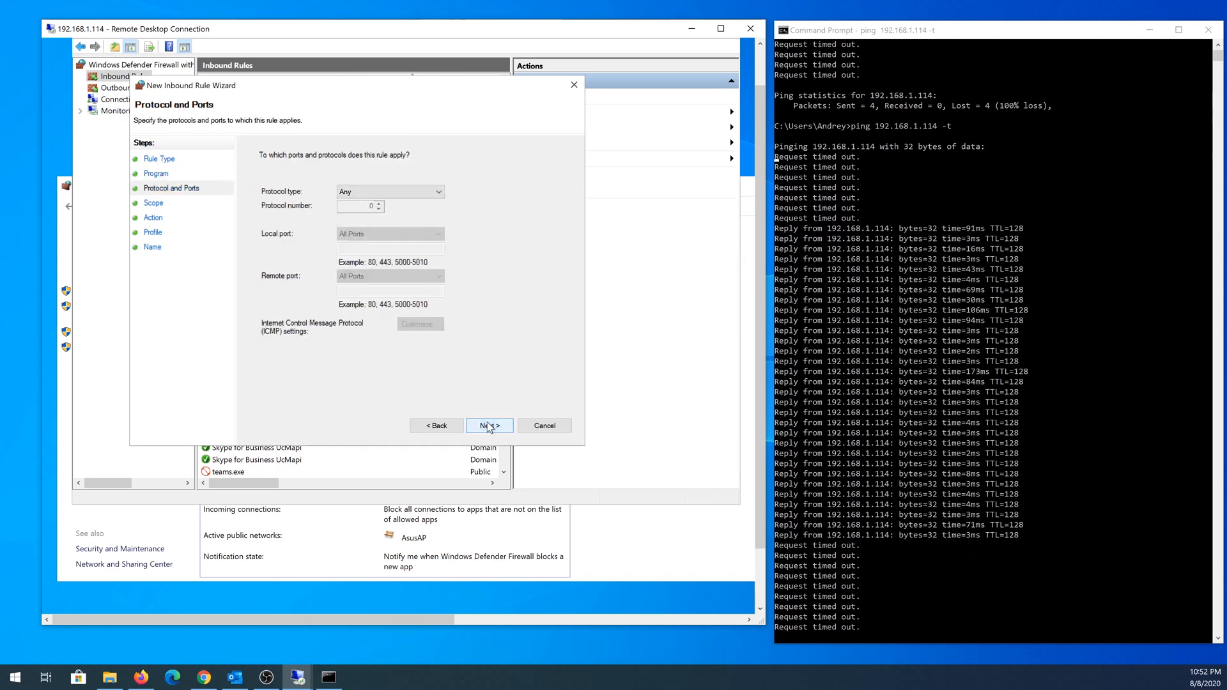
{"action": "mouse_move", "coordinate": [395, 209]}
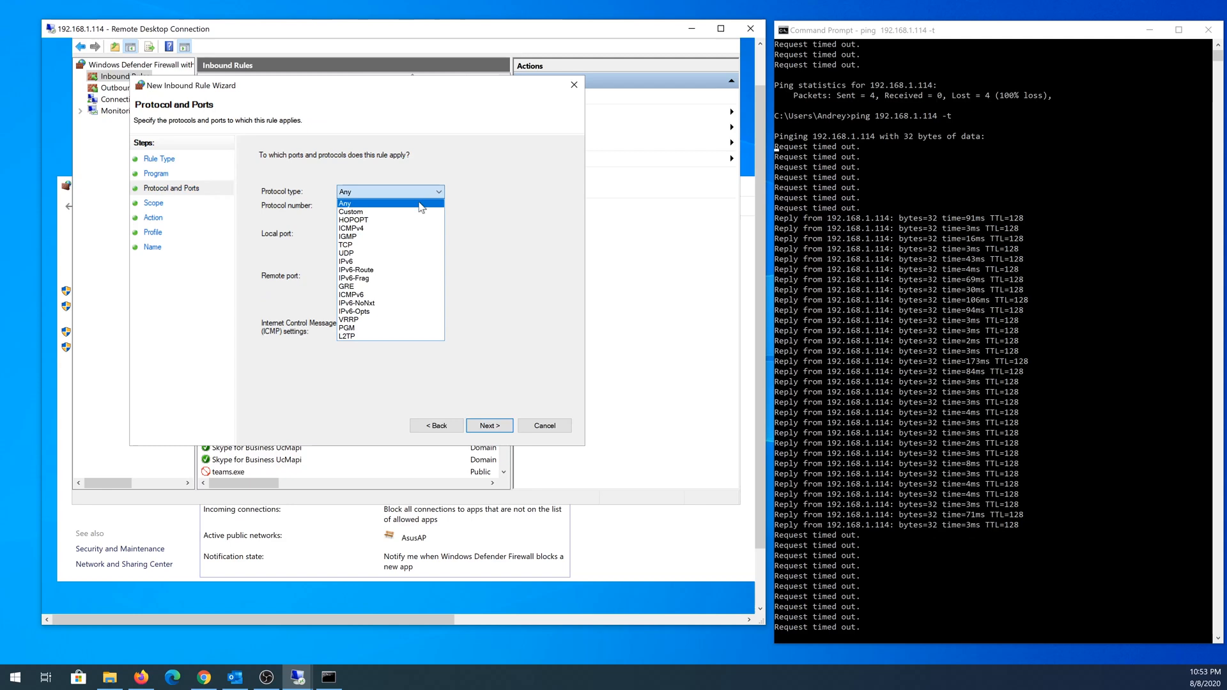
{"action": "mouse_move", "coordinate": [351, 228]}
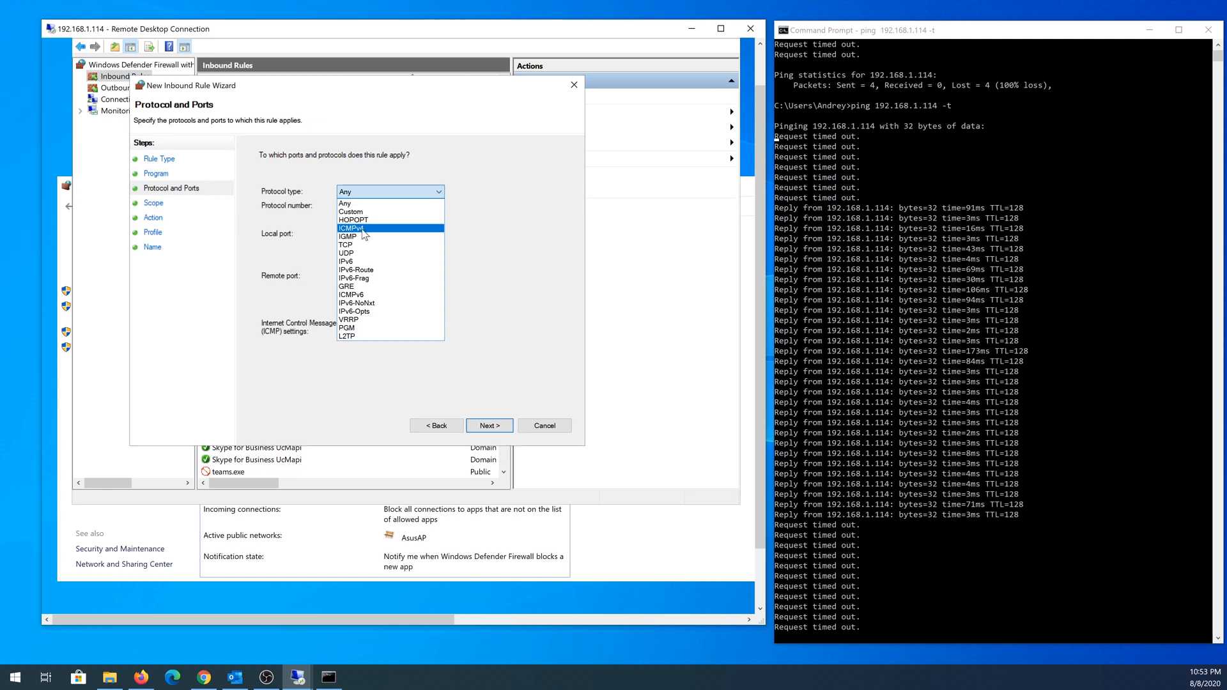
Set the rule's protocol to ICMPv4 covering all ICMP types.
{"action": "left_click", "coordinate": [351, 227]}
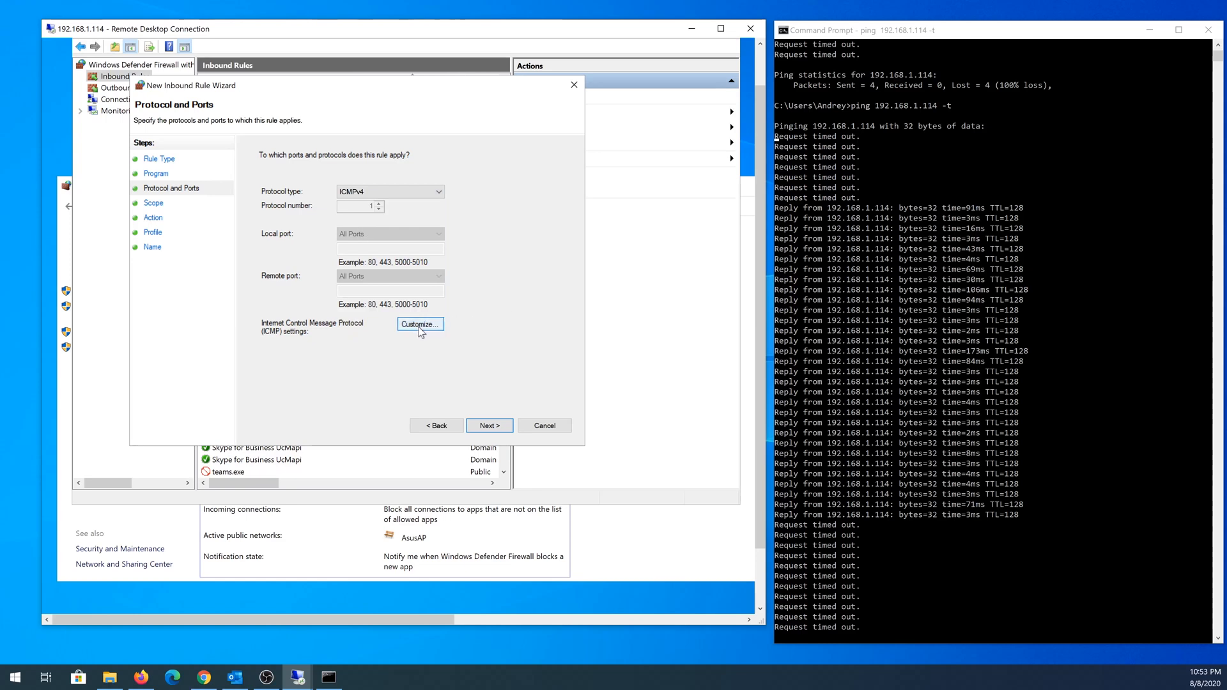
{"action": "left_click", "coordinate": [421, 324]}
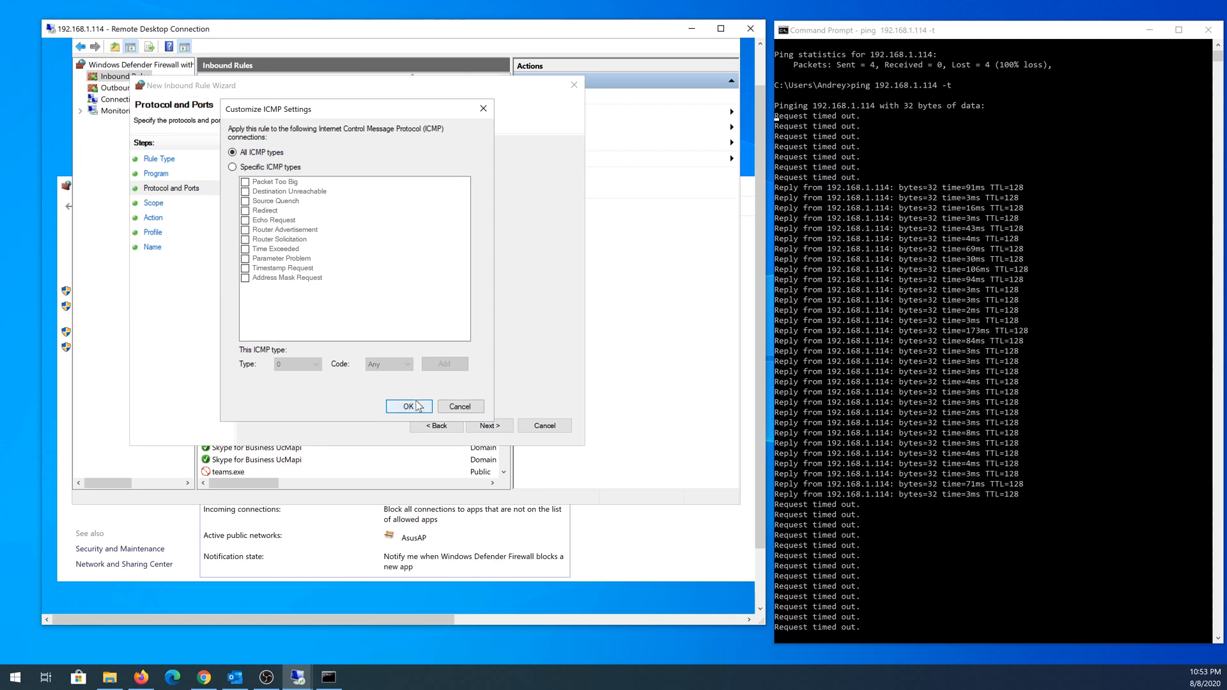
{"action": "left_click", "coordinate": [408, 405]}
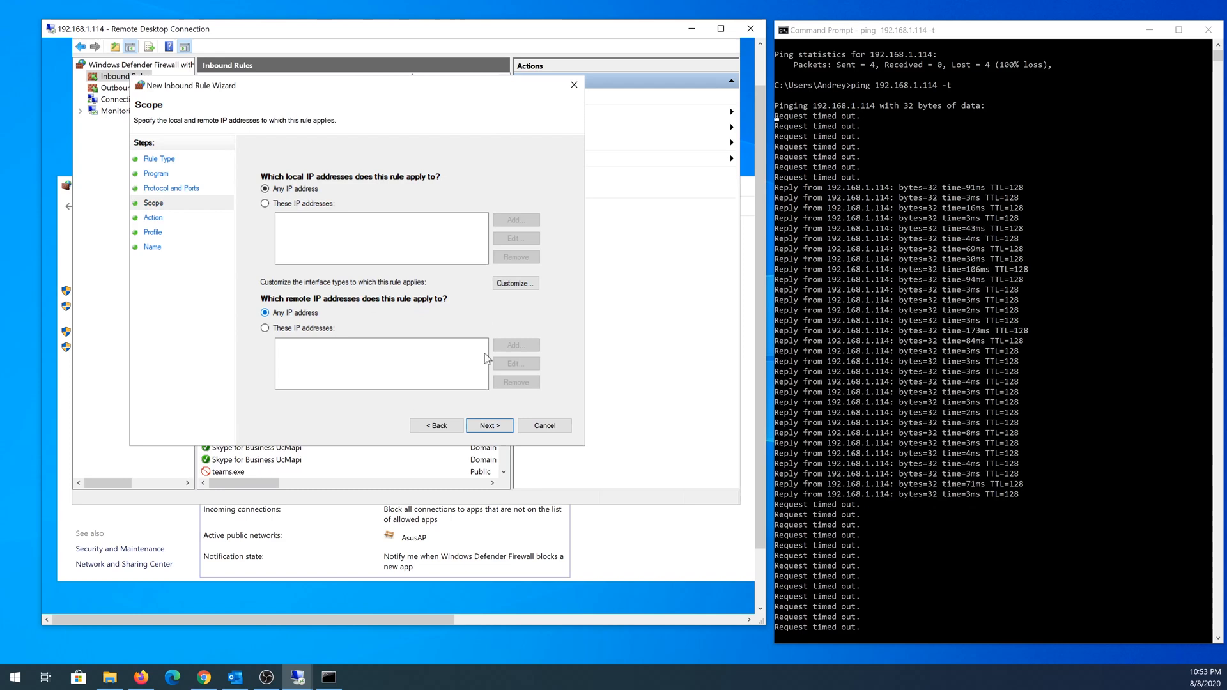
Allow the connection for any IP on all profiles and finish the rule as 'Allow ICMP in'.
{"action": "left_click", "coordinate": [488, 424]}
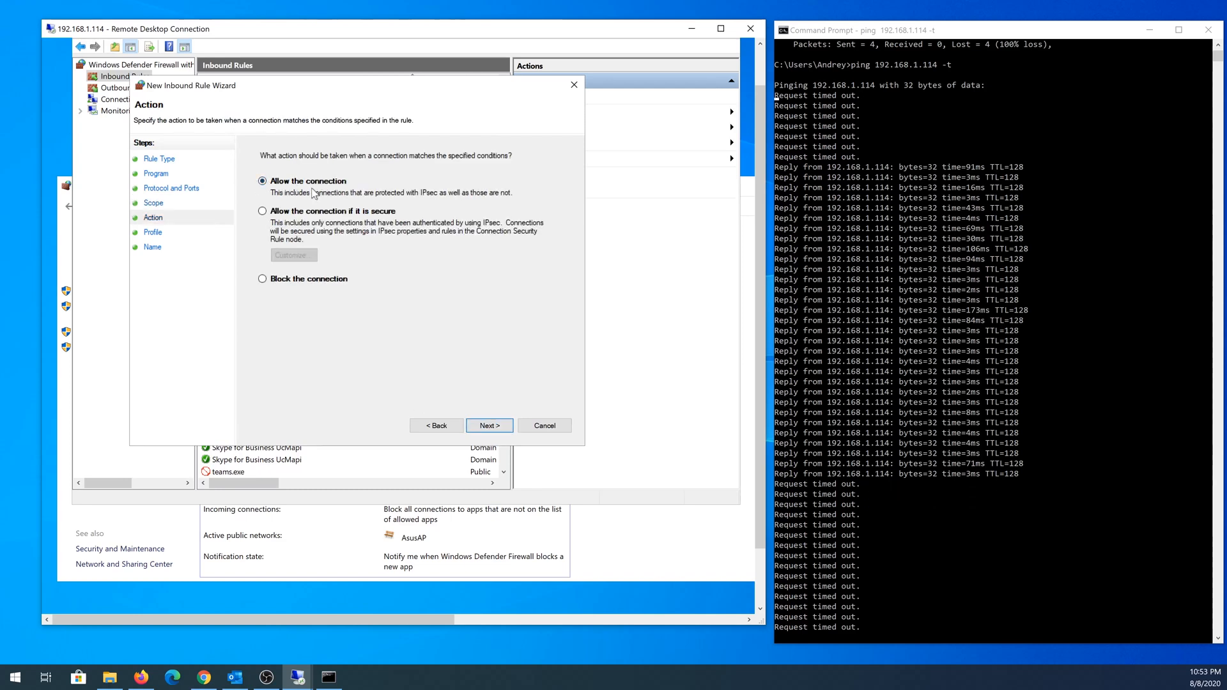
{"action": "left_click", "coordinate": [487, 424]}
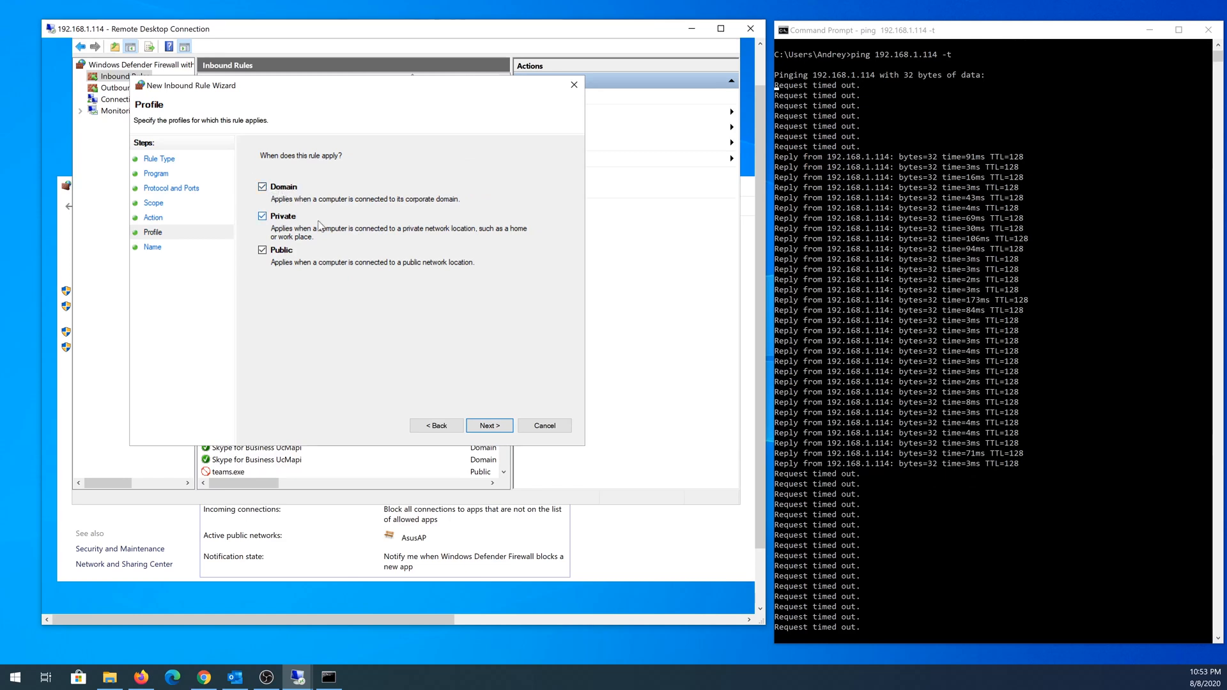
{"action": "left_click", "coordinate": [487, 424]}
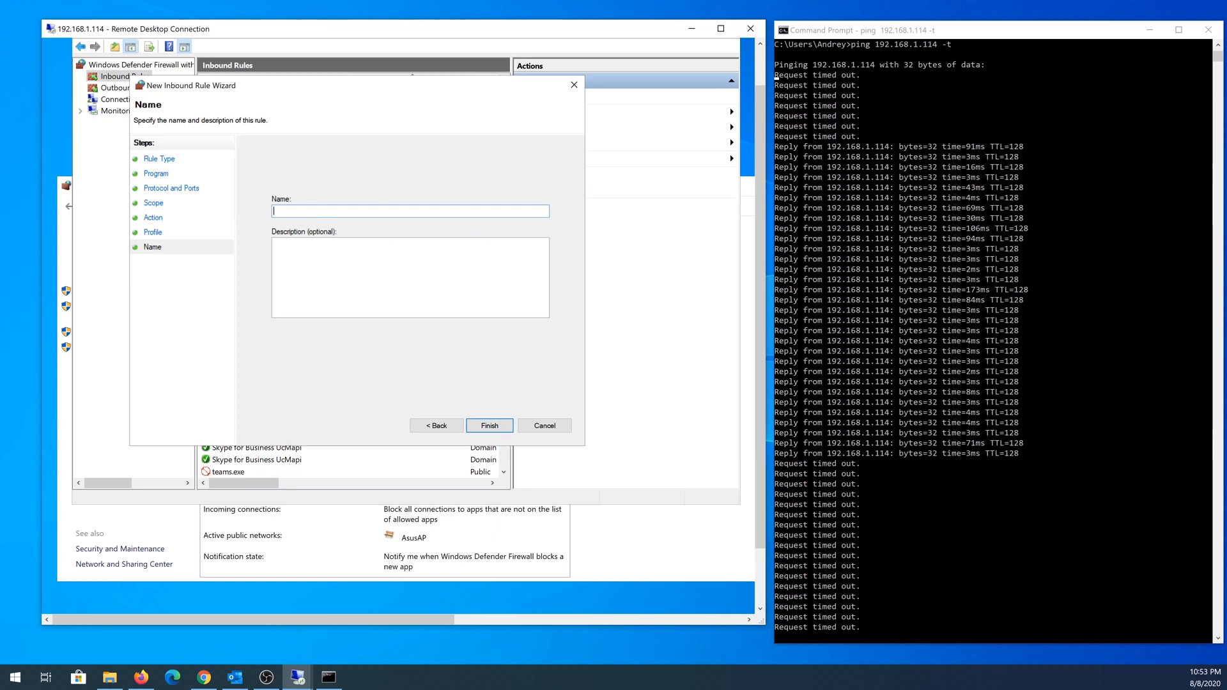
{"action": "type", "text": "Allow ICMP"}
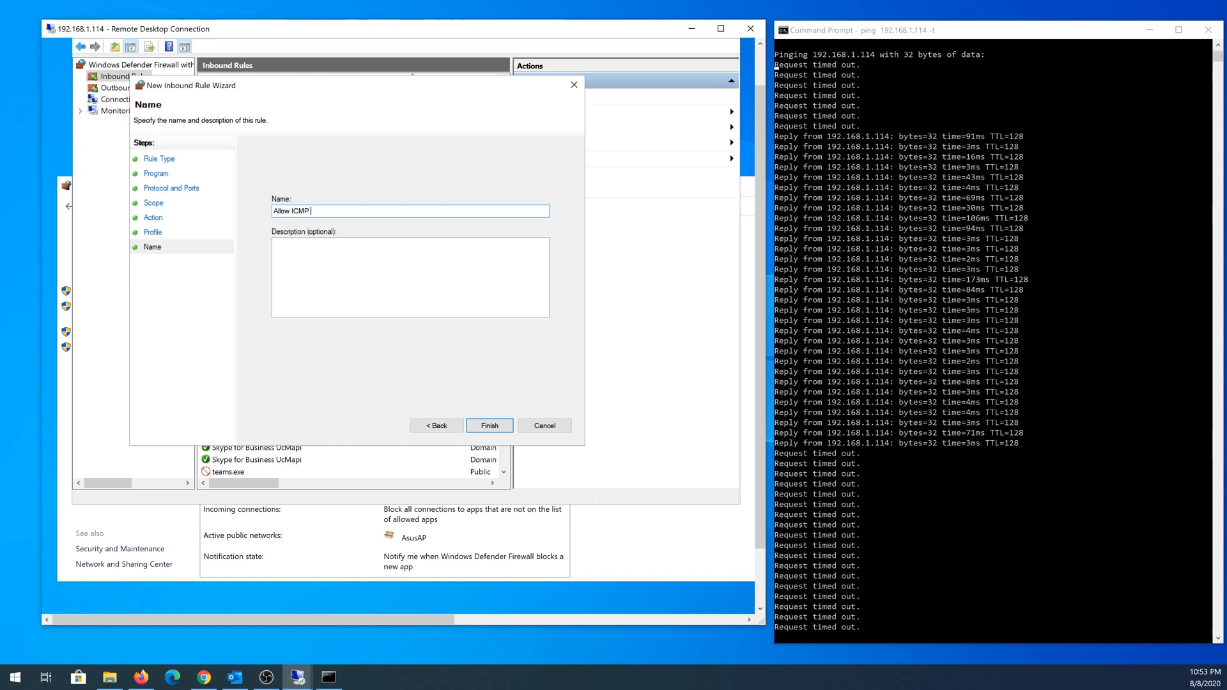
{"action": "type", "text": "in"}
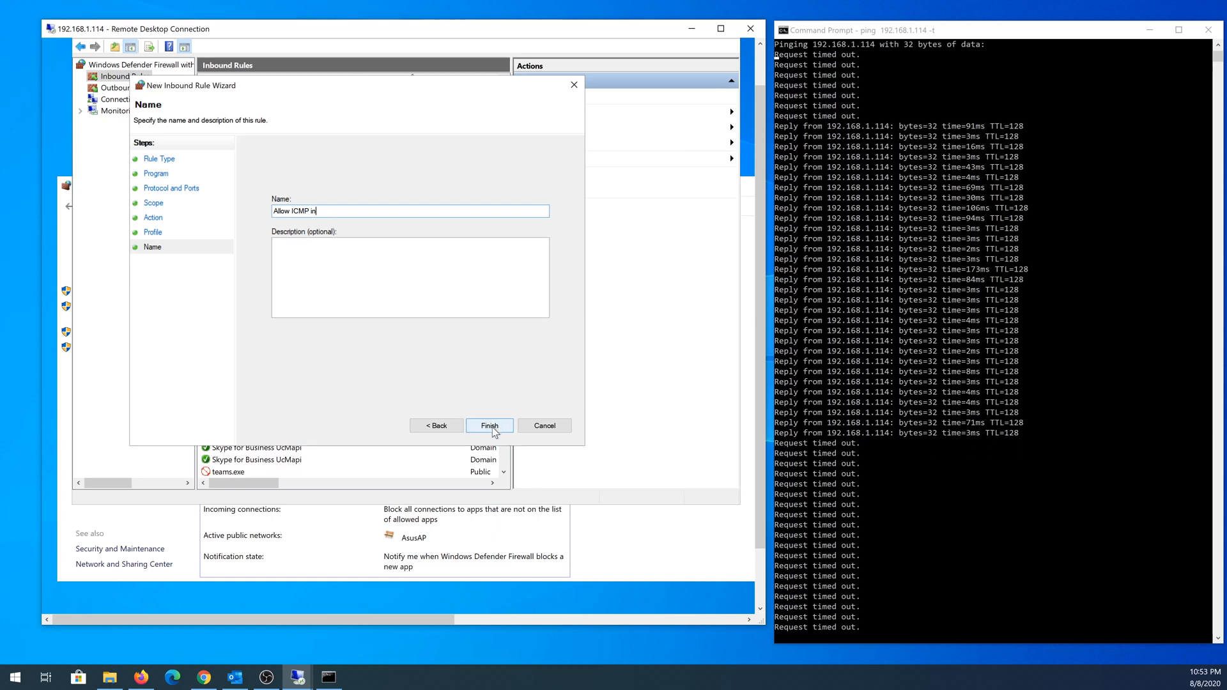
{"action": "left_click", "coordinate": [489, 425]}
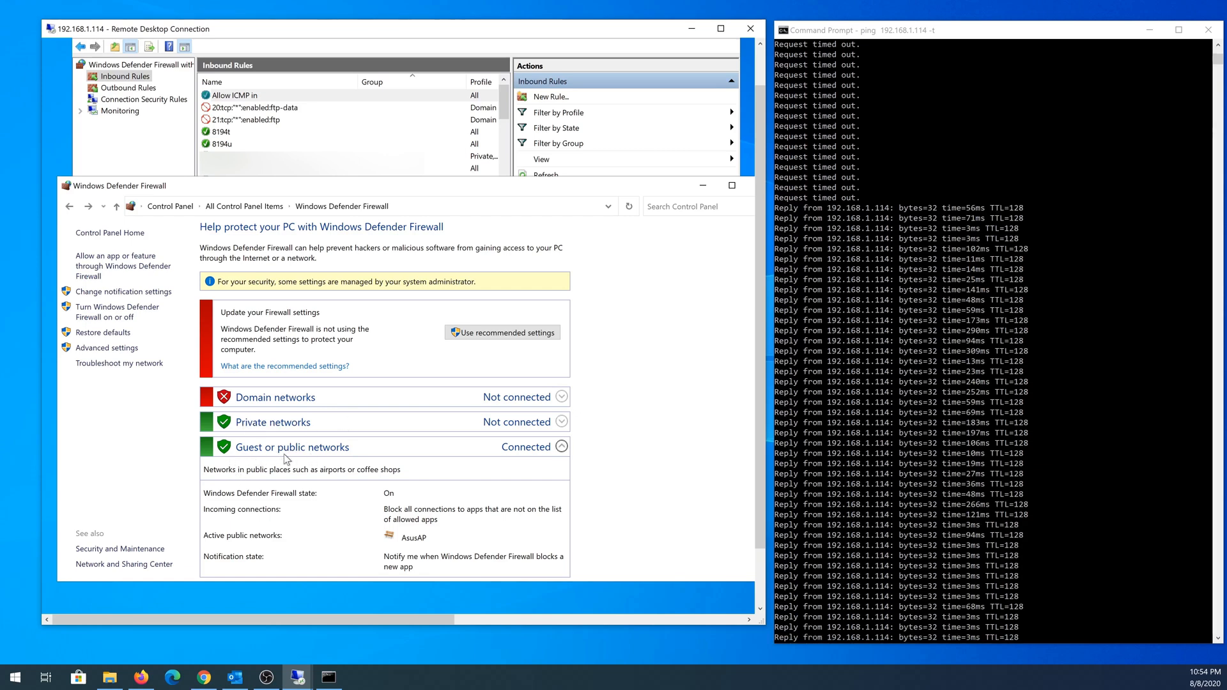
{"action": "mouse_move", "coordinate": [401, 453]}
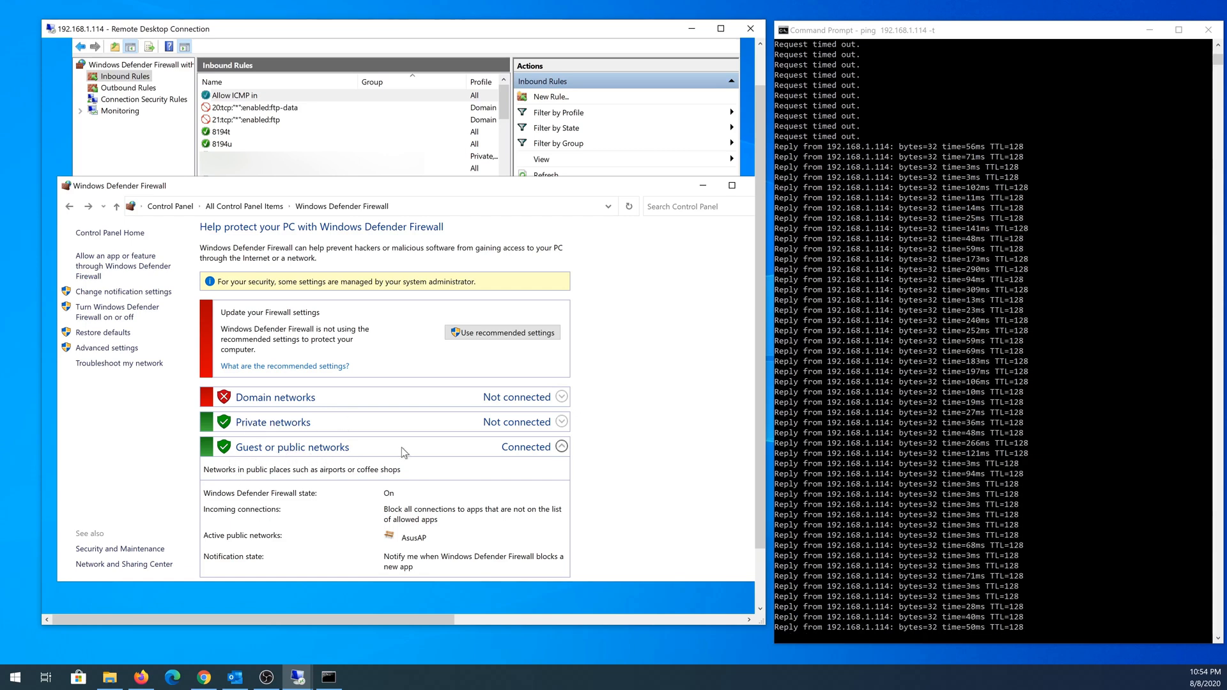